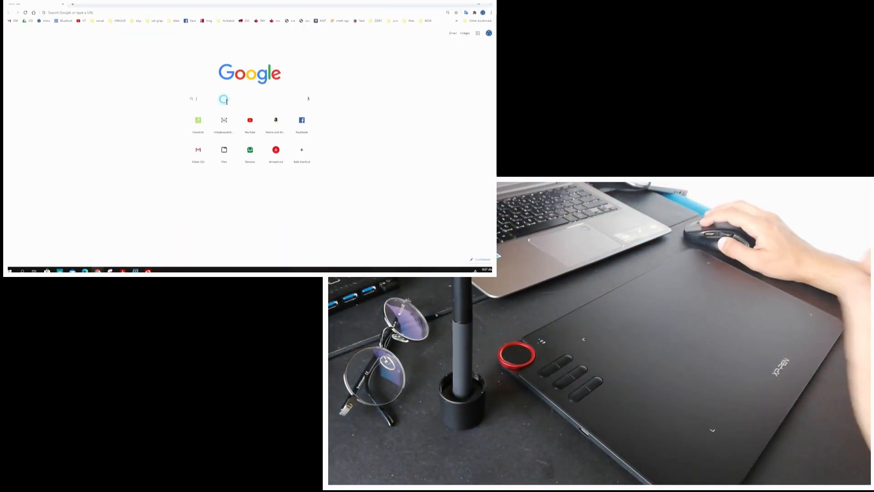
# Search 'xppen deco 03 driver', reach the Deco 03 download page and mark the Windows 7/8/10 driver entry
pyautogui.write('xppen deco 03 driver')
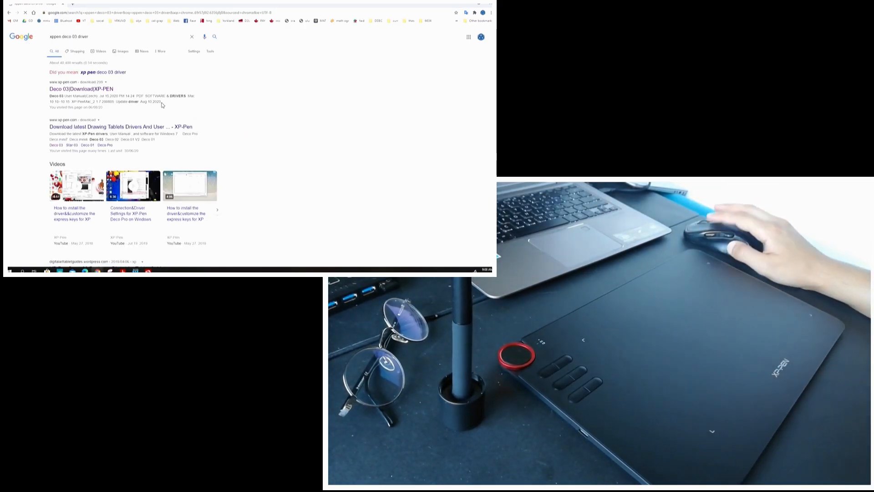
pyautogui.click(81, 88)
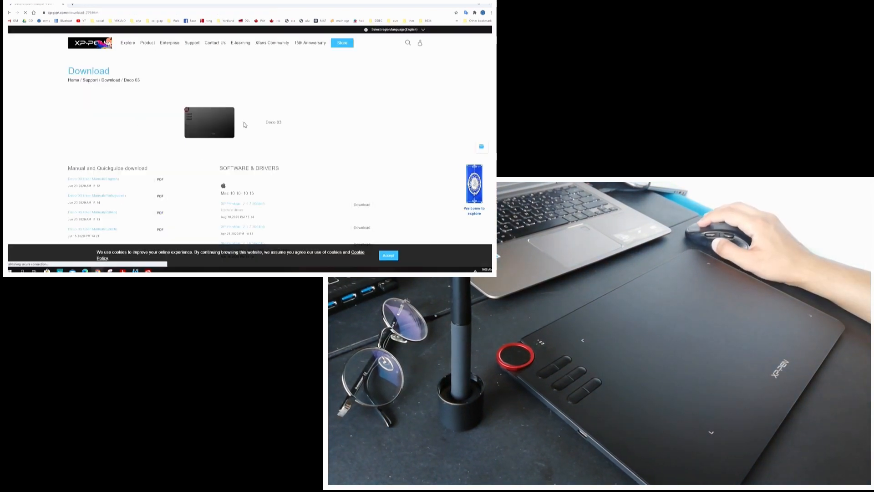
pyautogui.scroll(-3)
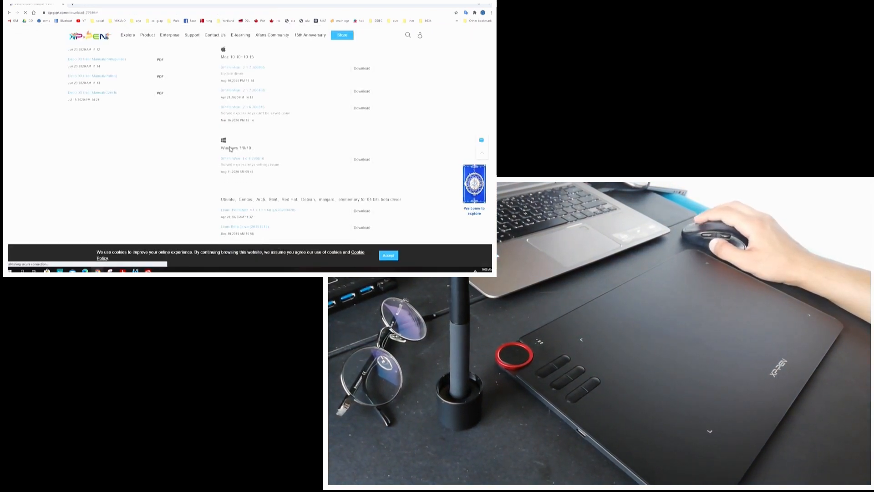
pyautogui.moveTo(220, 148); pyautogui.dragTo(257, 172)
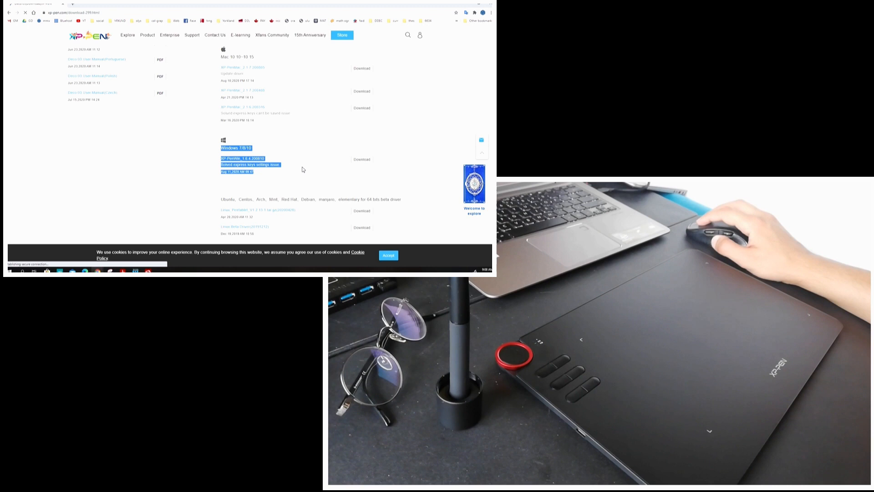
pyautogui.scroll(-3)
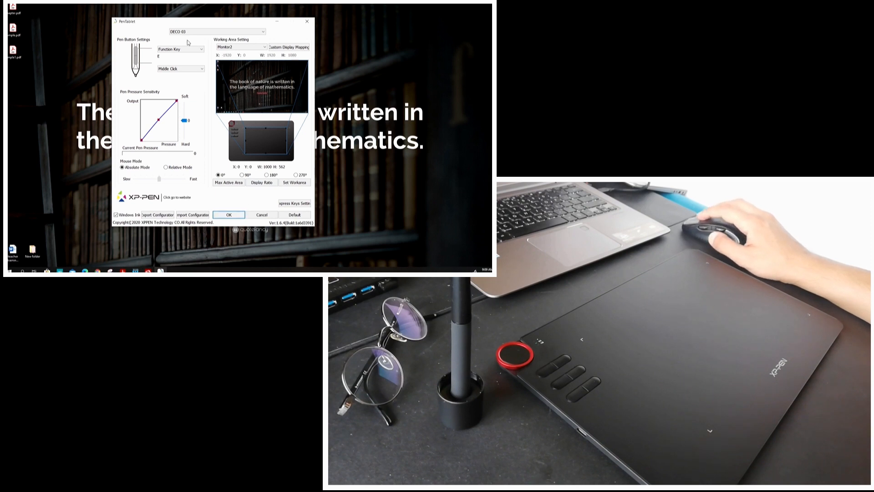
# Keep Function Key as the pen button action and view the Express Keys settings
pyautogui.click(180, 48)
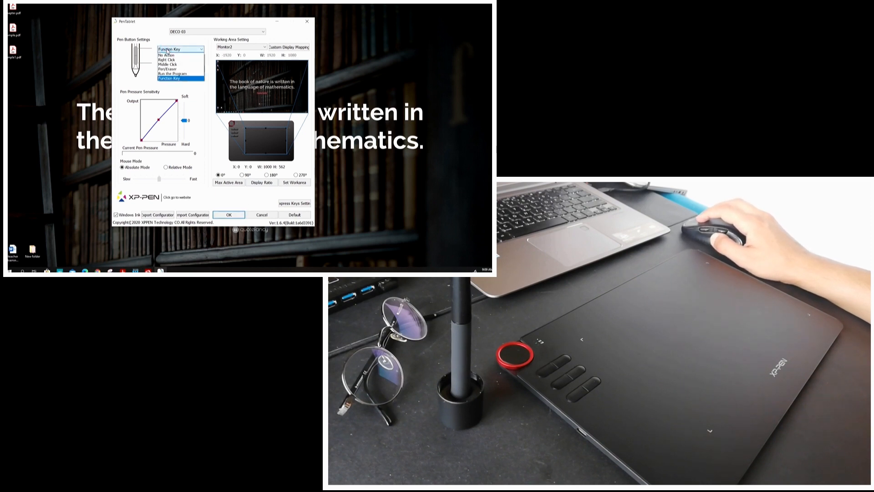
pyautogui.click(176, 64)
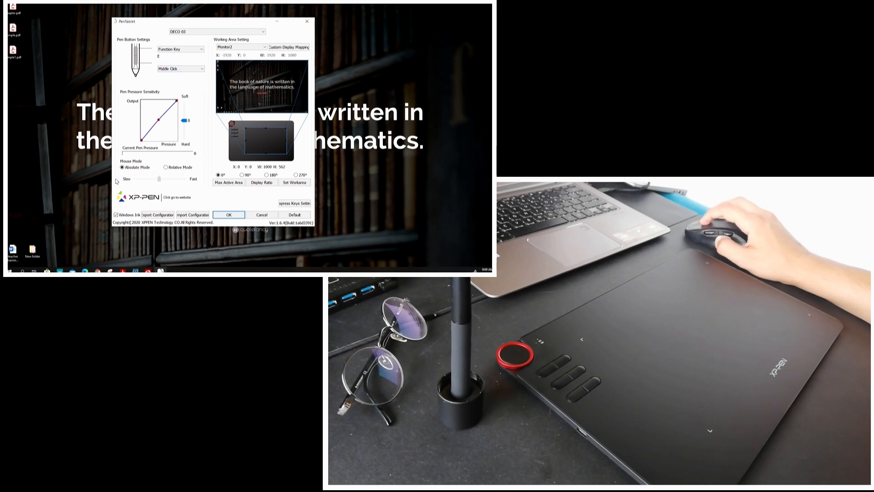
pyautogui.moveTo(238, 156)
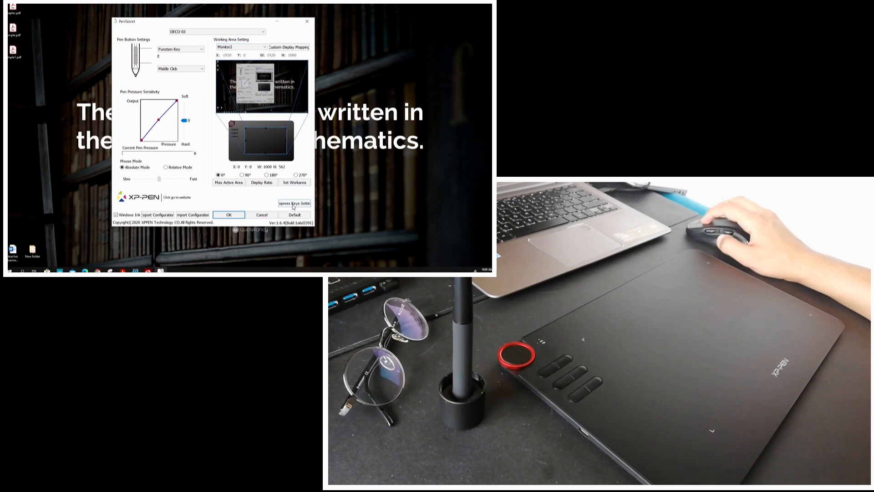
pyautogui.click(294, 203)
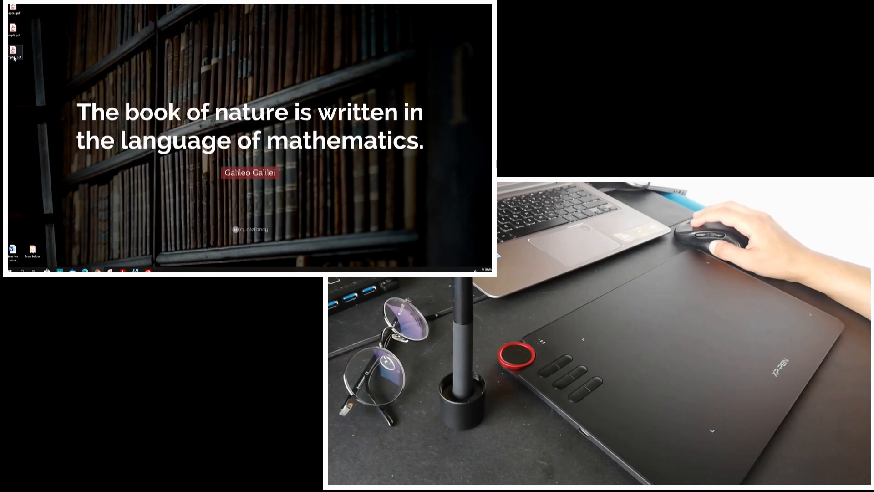
# Open sample.pdf from the desktop in PDF Annotator via its context menu
pyautogui.rightClick(13, 50)
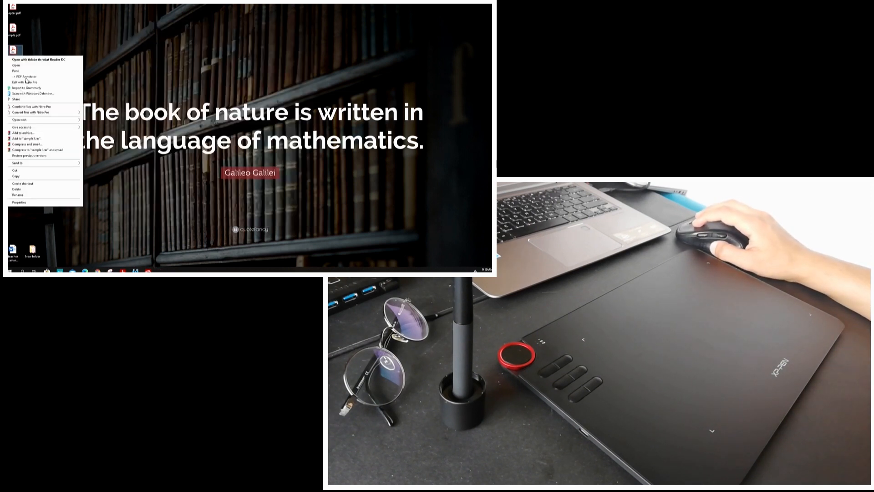
pyautogui.click(16, 66)
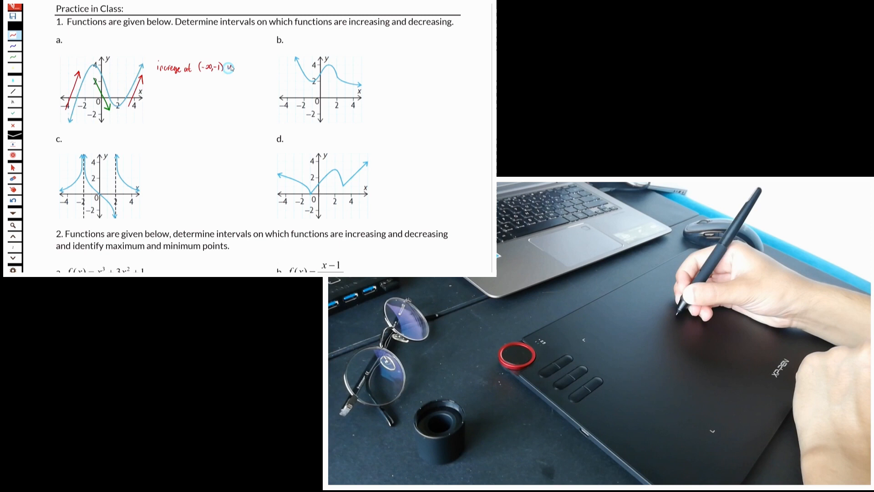
# Note 'increase at (-∞,-1)∪(2,∞)' and 'decrease at (-1,2)' beside graph a with highlights
pyautogui.write('u(2,∞)')
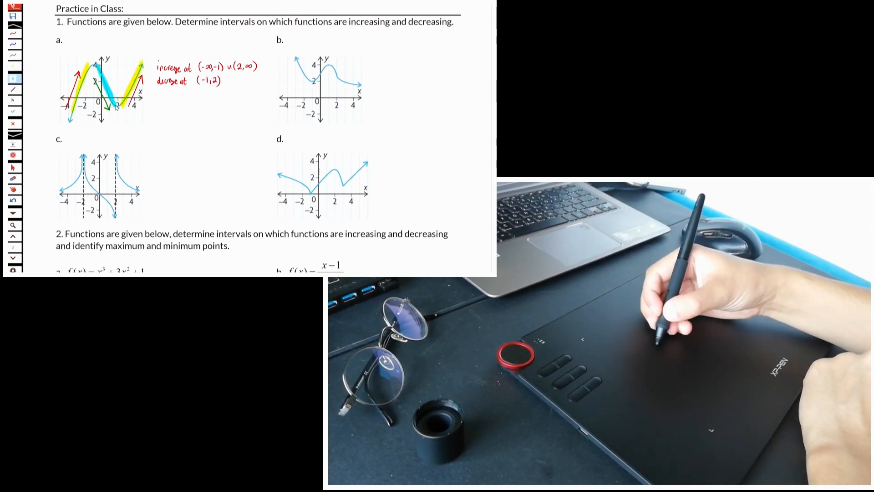
pyautogui.scroll(-3)
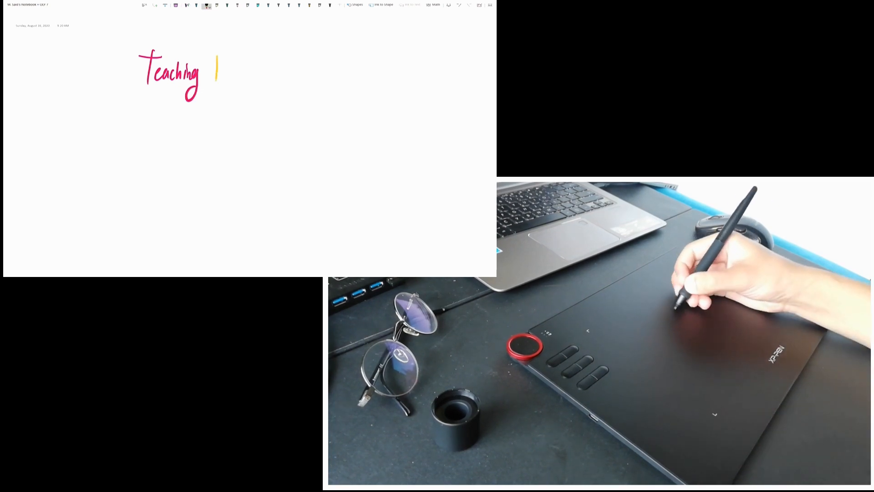
# Handwrite MATHEMATICS in yellow and Graphics in blue, then add pink squiggles beneath the title
pyautogui.moveTo(215, 70); pyautogui.dragTo(259, 70)
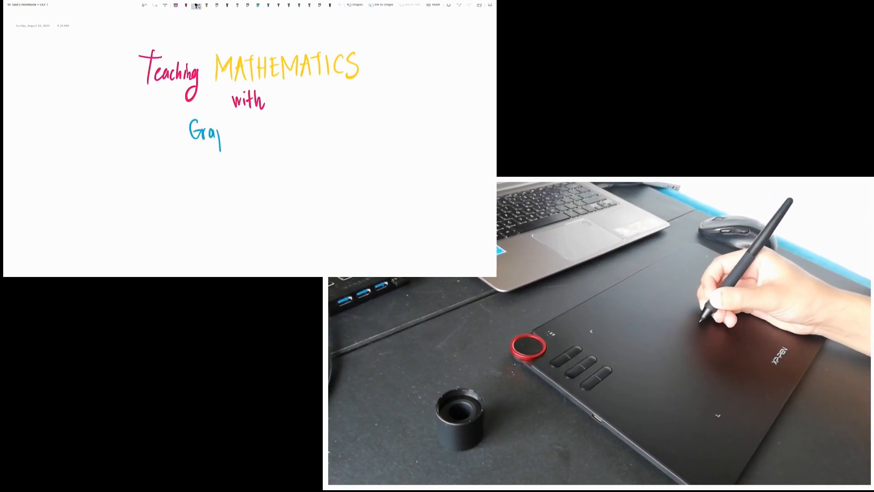
pyautogui.moveTo(221, 134); pyautogui.dragTo(290, 125)
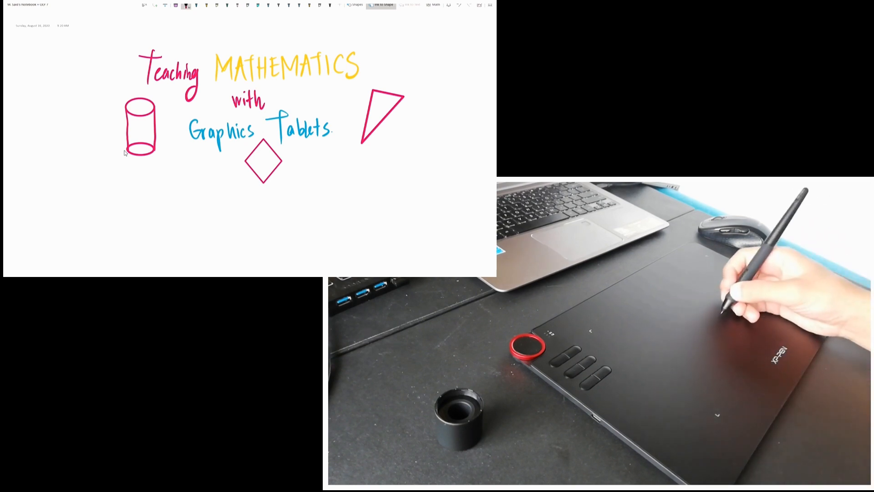
pyautogui.moveTo(168, 156); pyautogui.dragTo(302, 173)
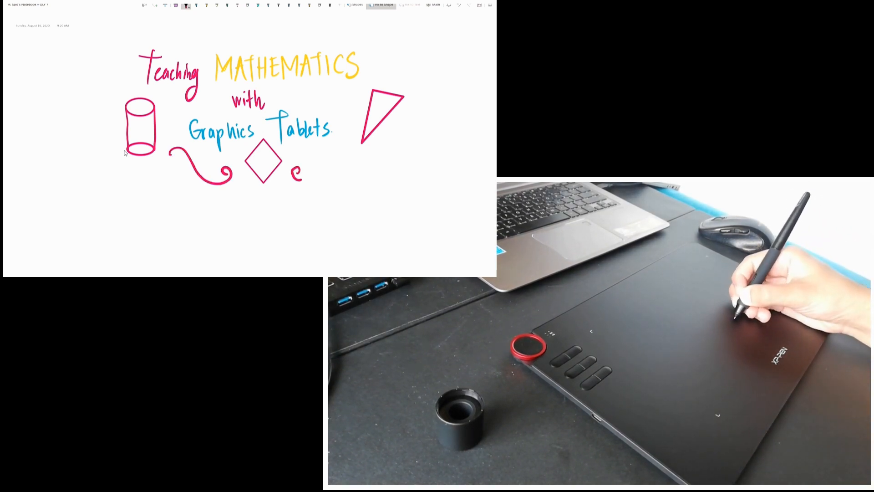